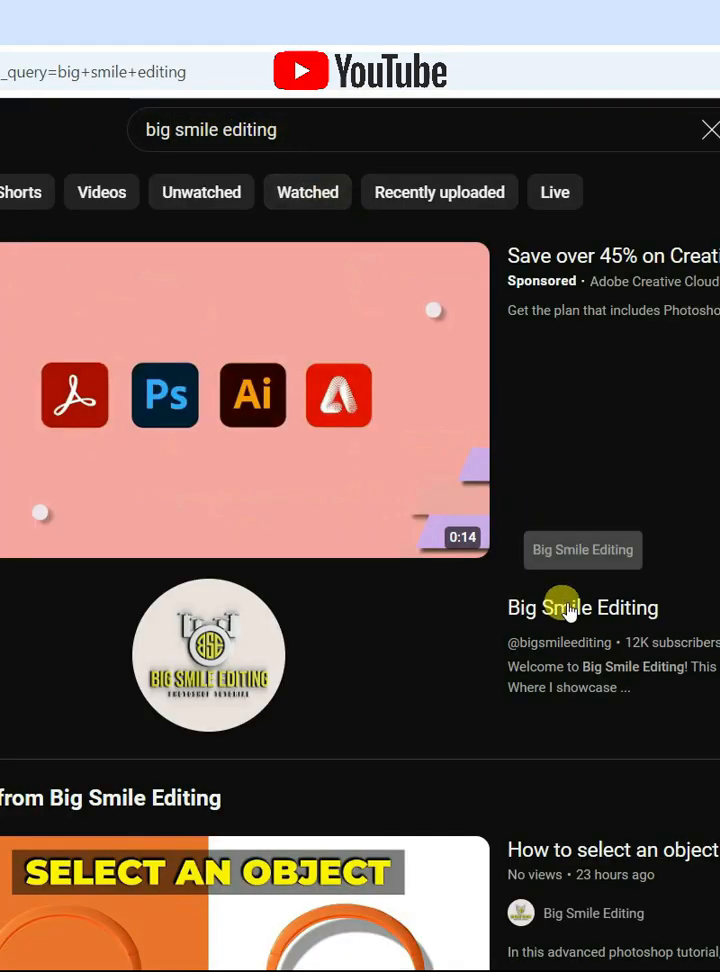
Open the Big Smile Editing channel from the YouTube results and subscribe to it.
{"action": "left_click", "coordinate": [582, 608]}
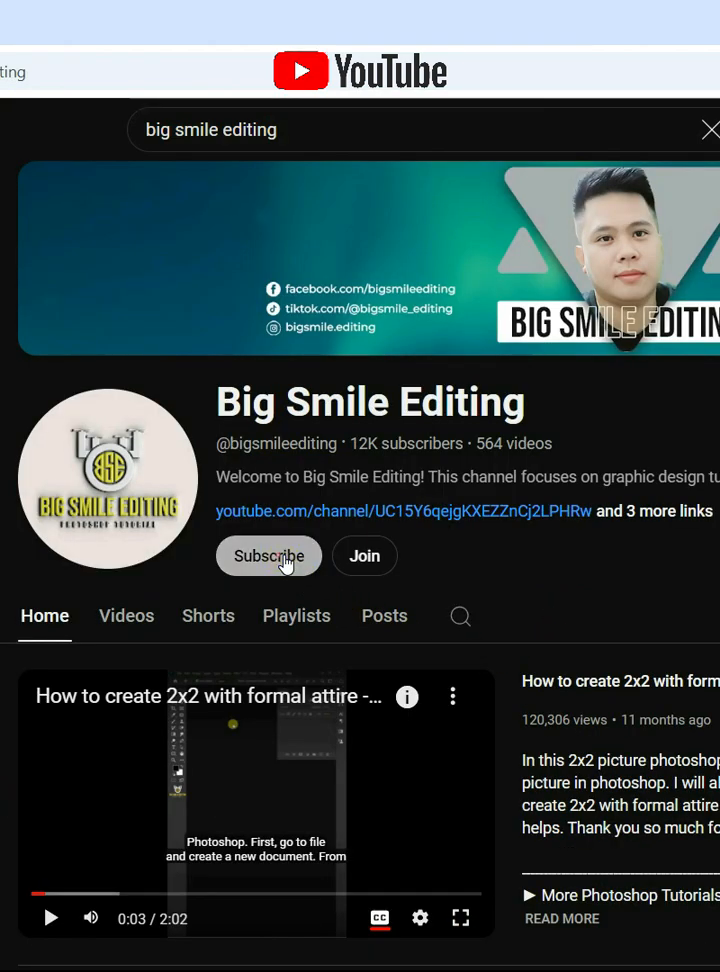
{"action": "left_click", "coordinate": [268, 556]}
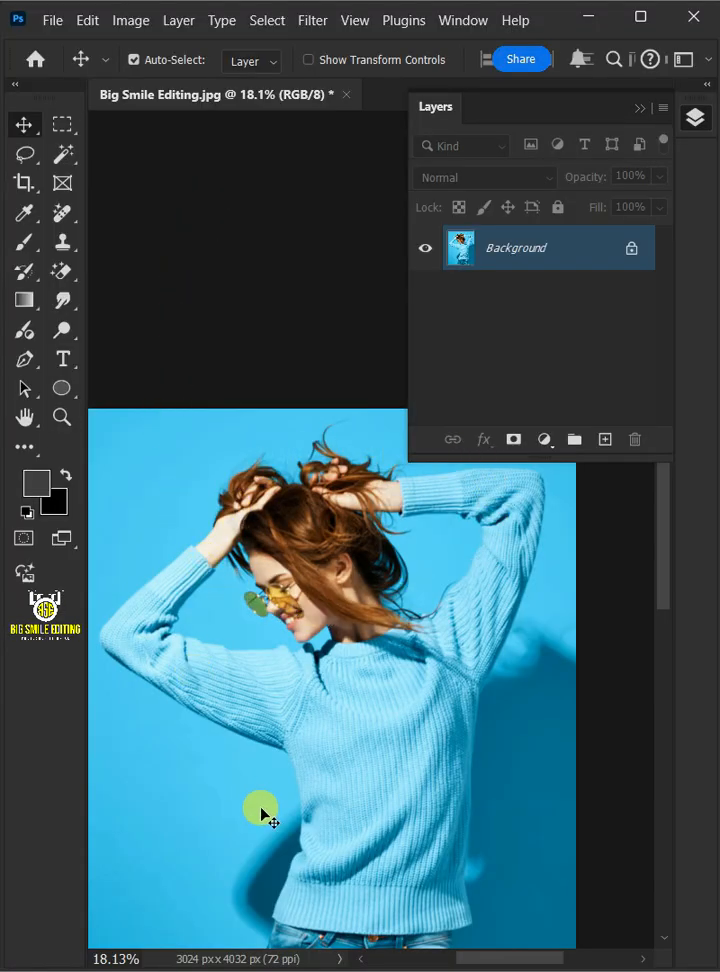
{"action": "mouse_move", "coordinate": [184, 410]}
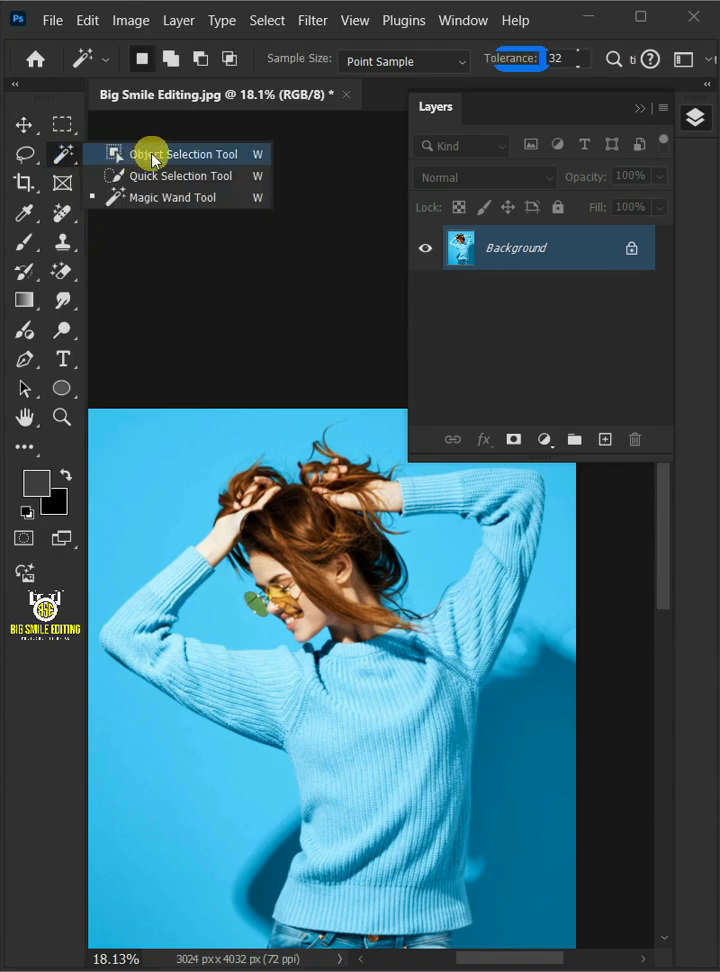
Select the light blue sweater with the Object Selection Tool in Lasso mode.
{"action": "left_click", "coordinate": [164, 152]}
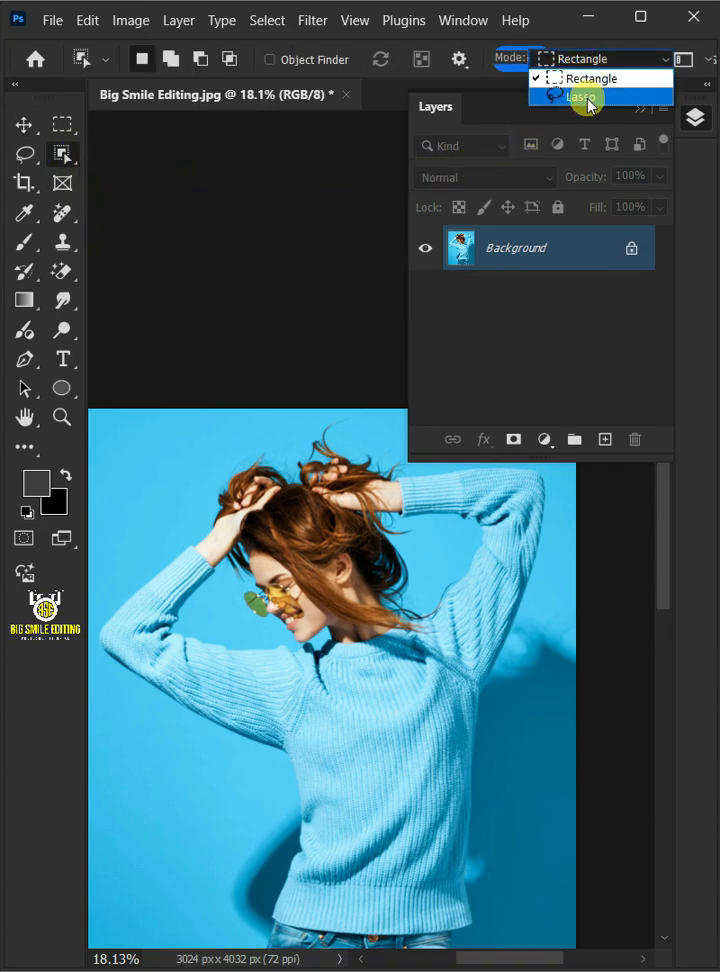
{"action": "left_click", "coordinate": [582, 96]}
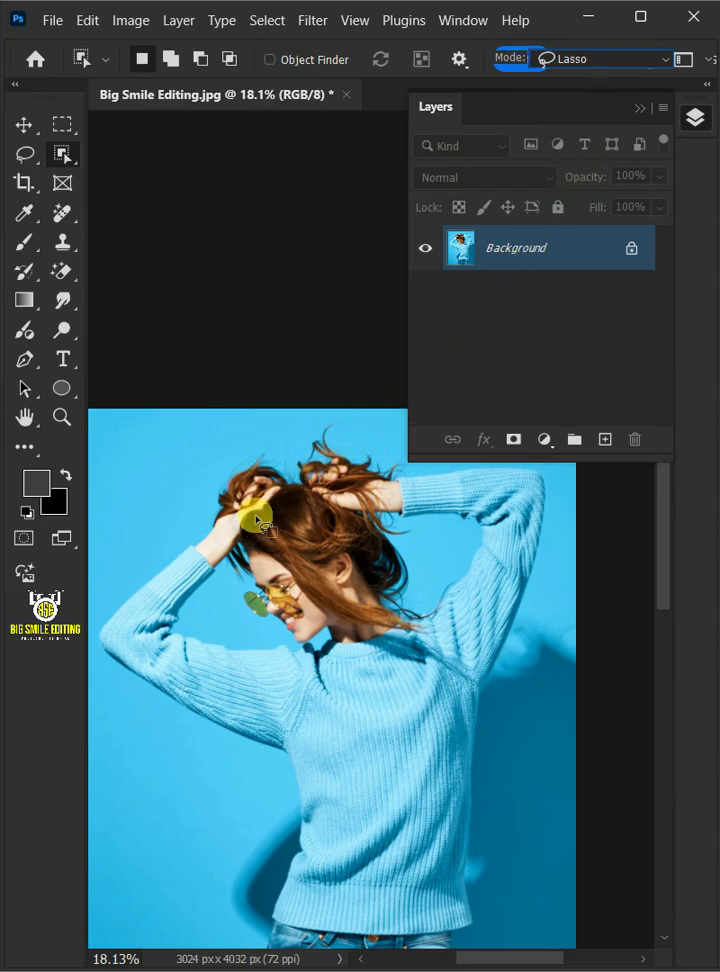
{"action": "left_click_drag", "start_coordinate": [270, 520], "coordinate": [268, 796]}
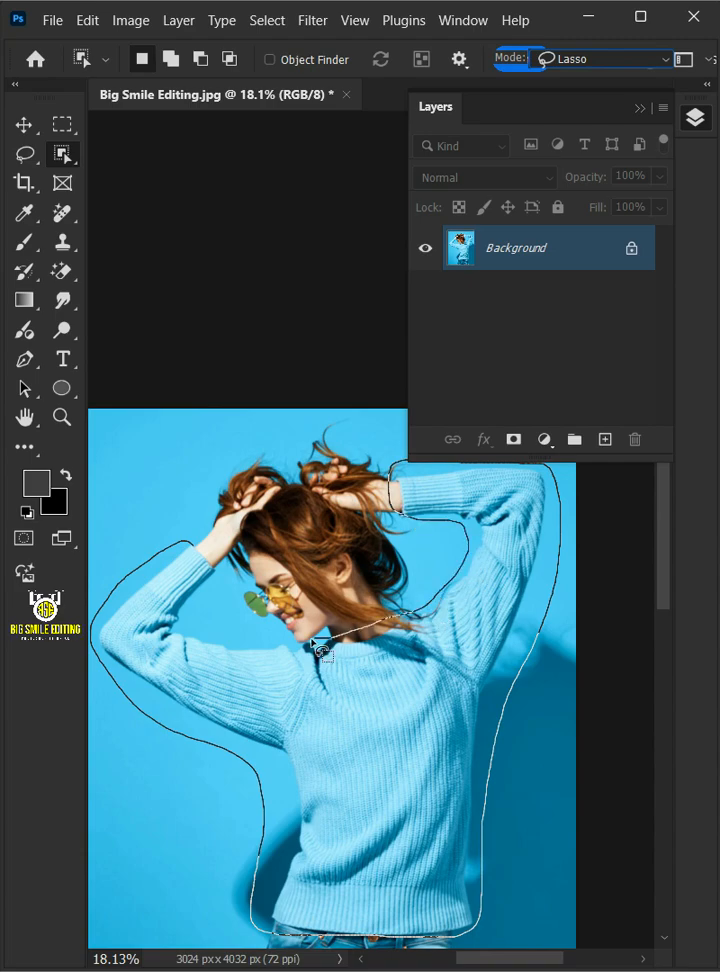
{"action": "left_click", "coordinate": [322, 650]}
{"action": "type", "text": "Sweater"}
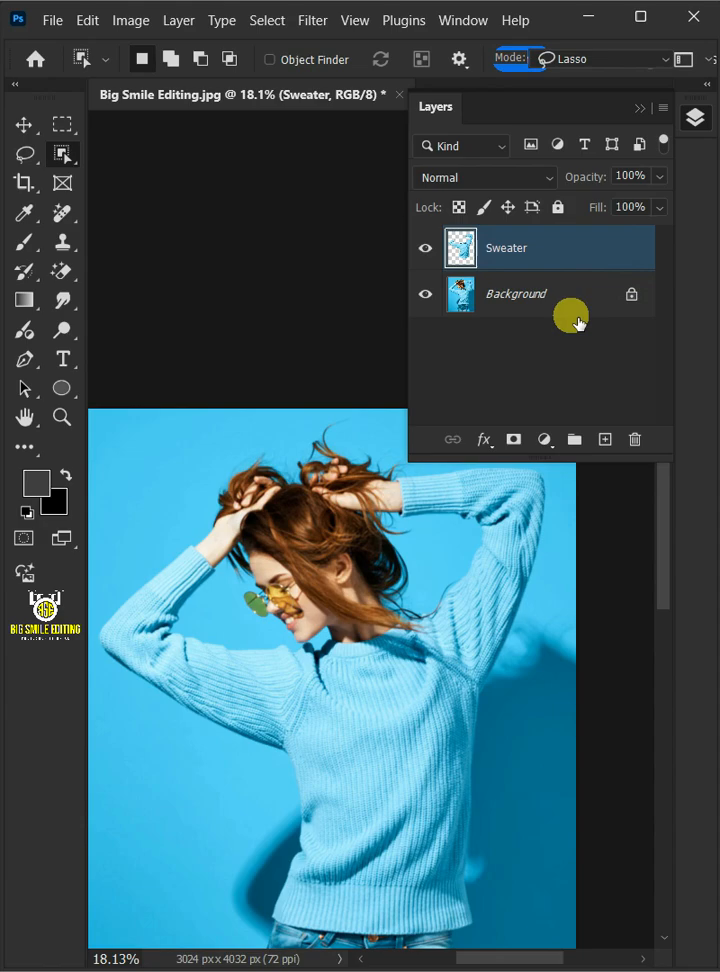
Copy the sweater to its own Sweater layer and desaturate it to grey.
{"action": "left_click", "coordinate": [130, 20]}
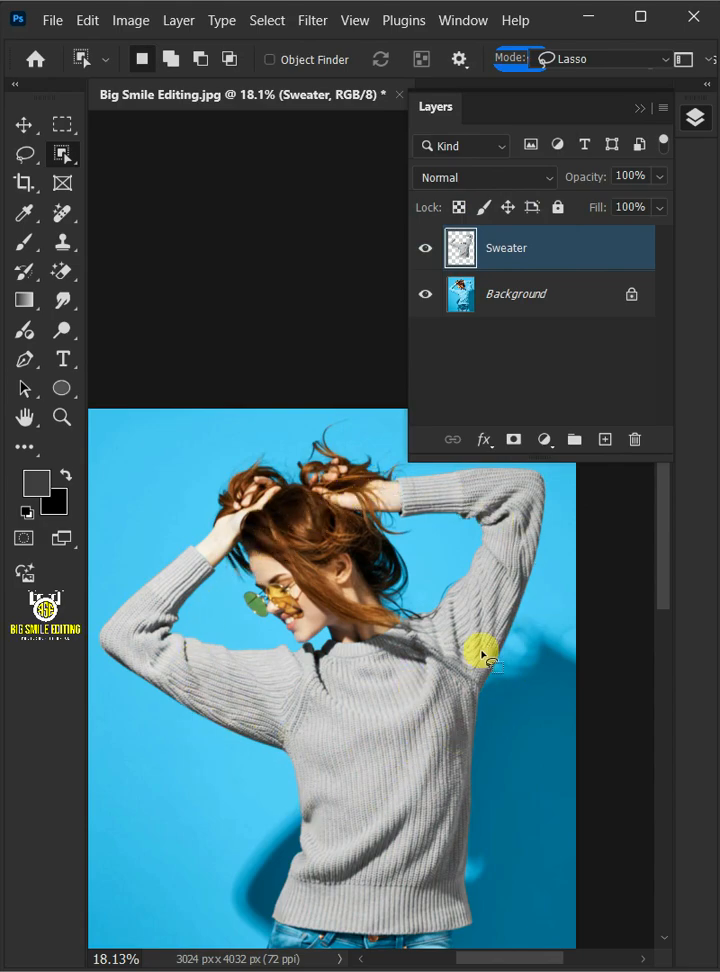
Add a yellow (e2b004) Solid Color fill layer and rename it Sweater Color.
{"action": "left_click", "coordinate": [544, 440]}
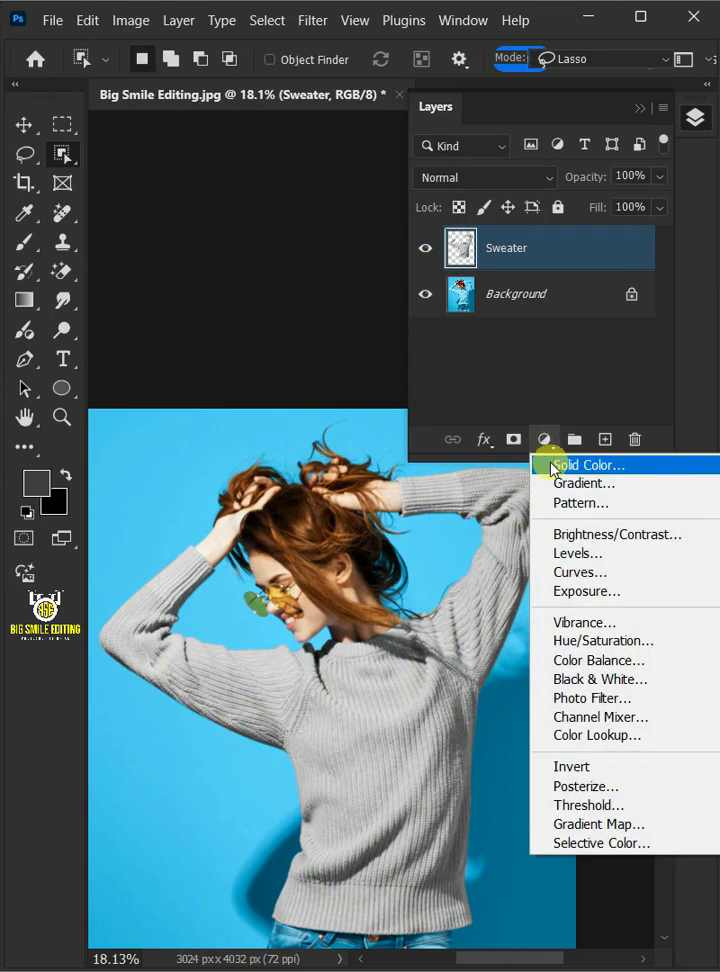
{"action": "left_click", "coordinate": [588, 464]}
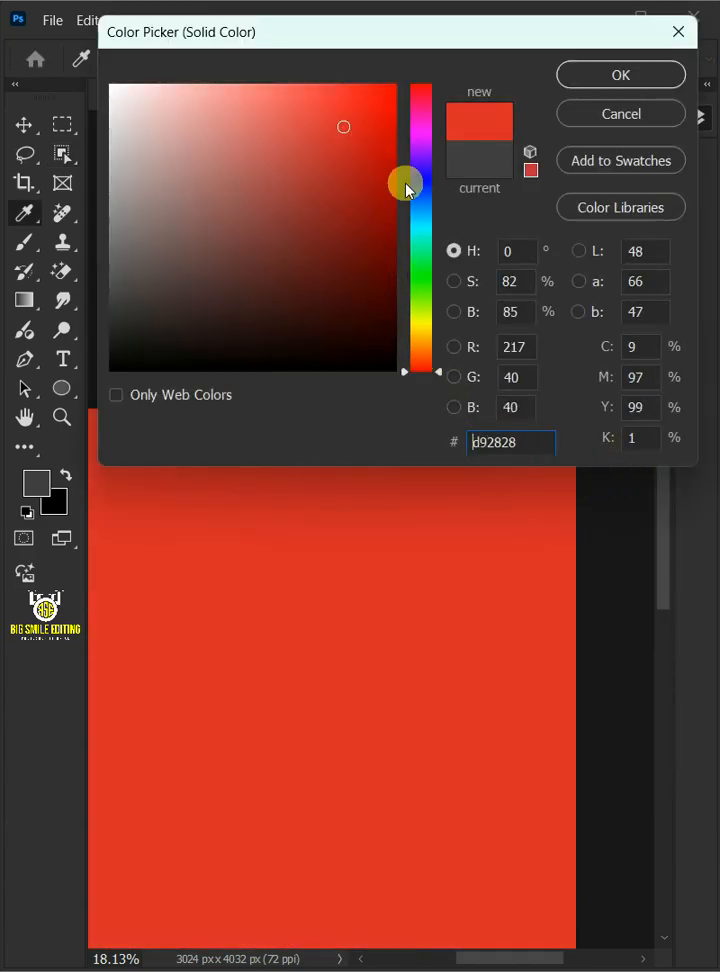
{"action": "left_click_drag", "start_coordinate": [404, 184], "coordinate": [420, 336]}
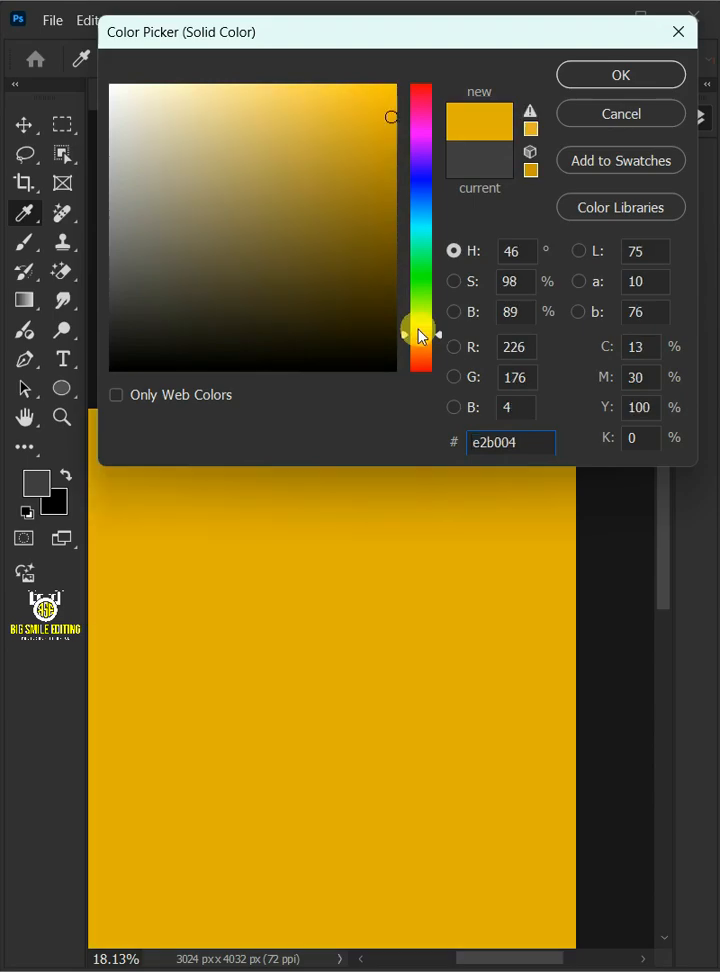
{"action": "left_click", "coordinate": [620, 74]}
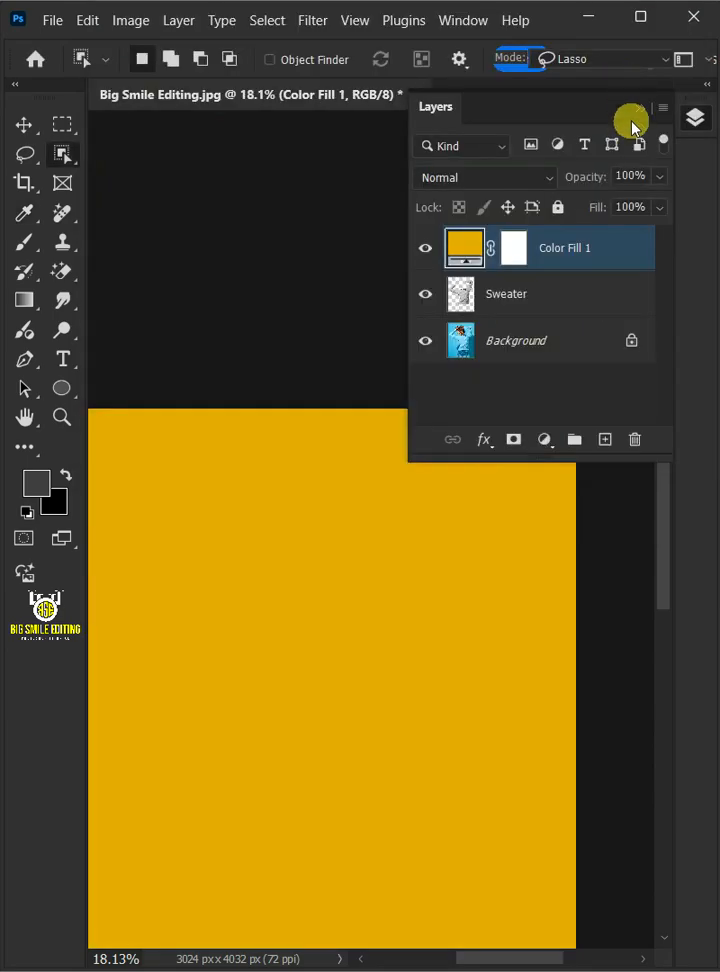
{"action": "double_click", "coordinate": [564, 246]}
{"action": "type", "text": "Sweater Color"}
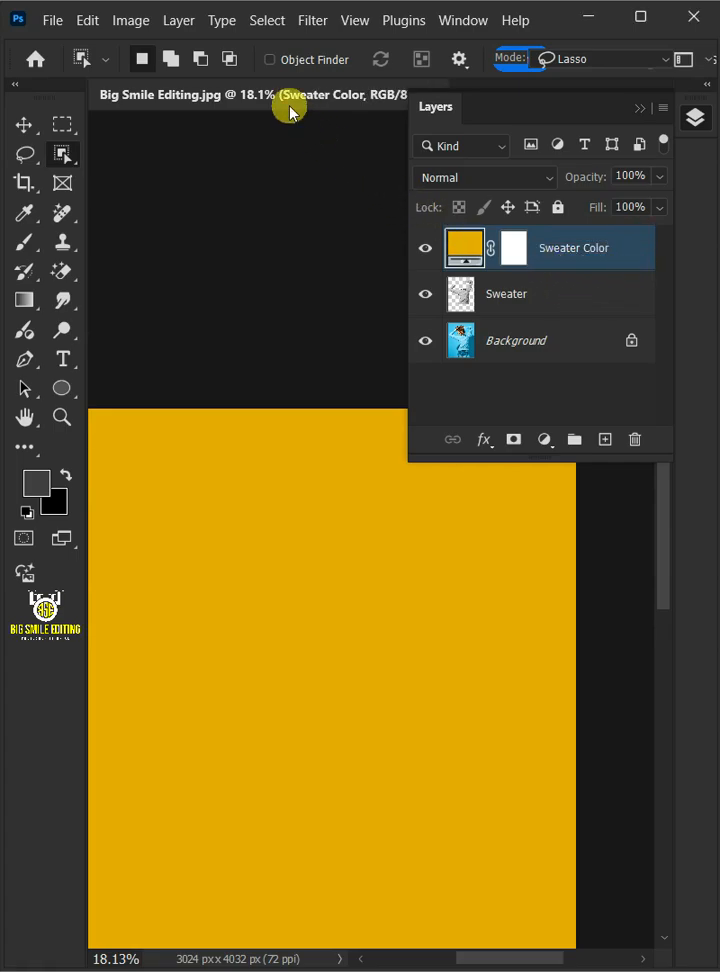
Clip the yellow fill to the Sweater layer and set its blend mode to Color.
{"action": "left_click", "coordinate": [178, 20]}
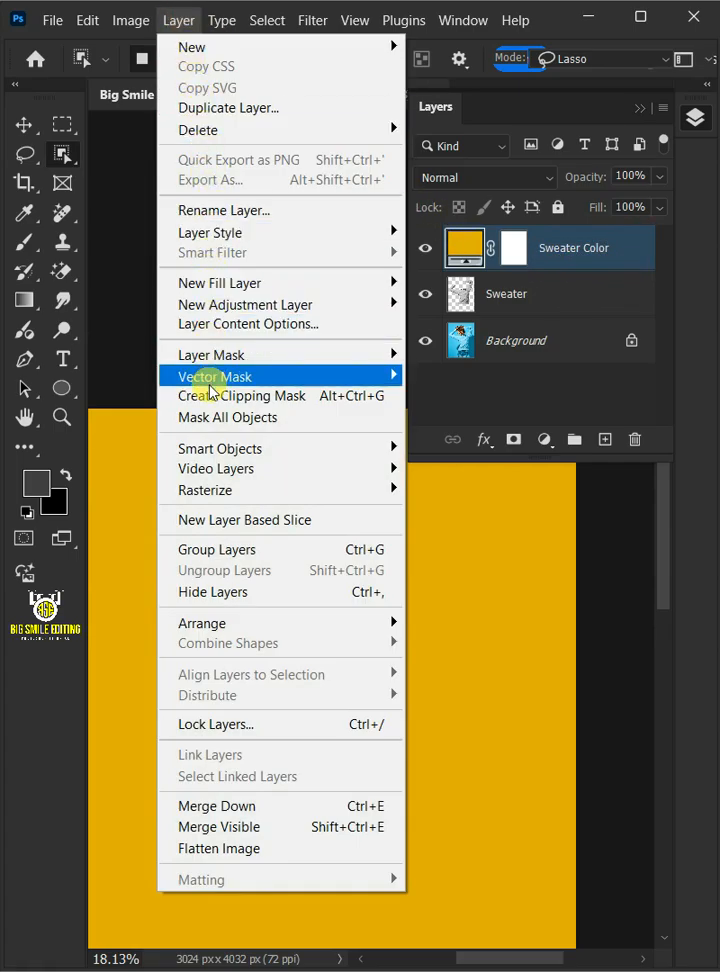
{"action": "left_click", "coordinate": [210, 376]}
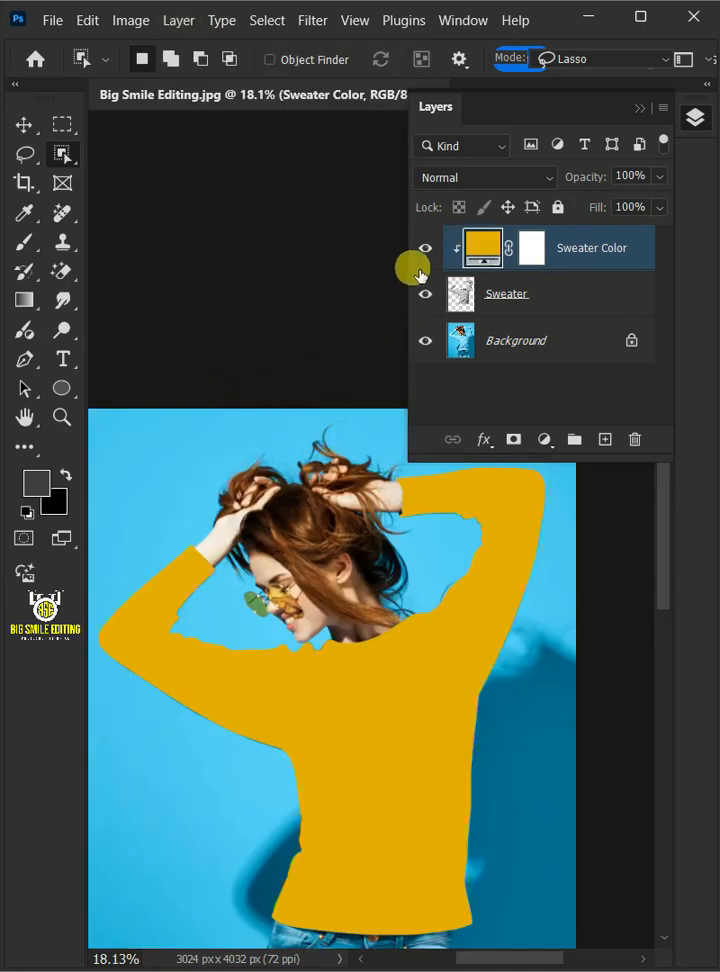
{"action": "left_click", "coordinate": [484, 176]}
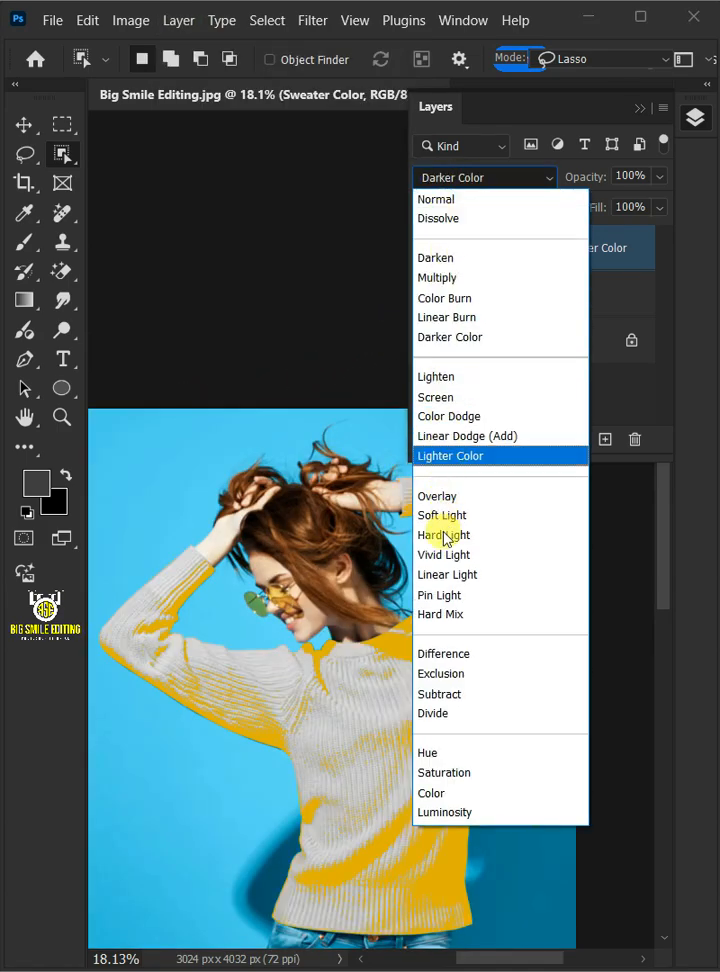
{"action": "left_click", "coordinate": [432, 792]}
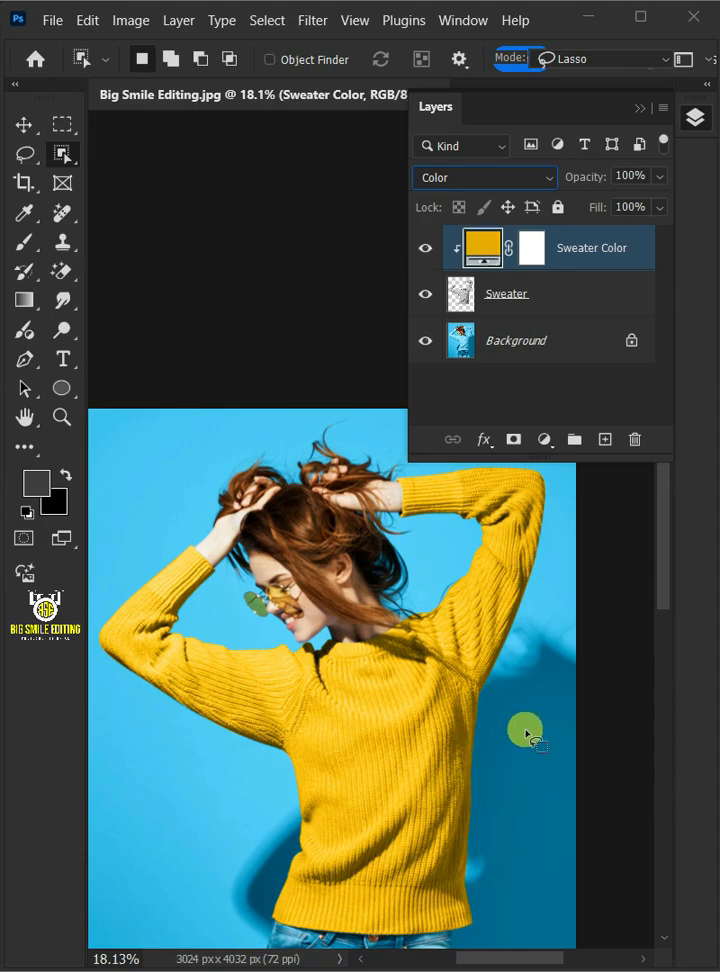
{"action": "left_click", "coordinate": [544, 440]}
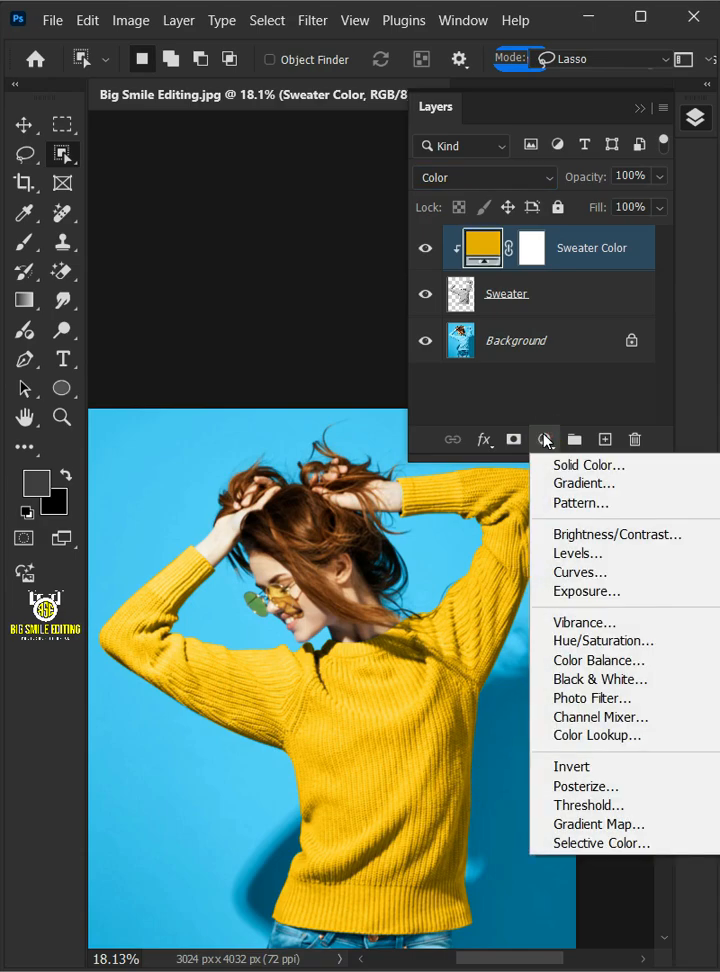
Add a clipped Levels adjustment with midtones at 0.80 to darken the yellow sweater.
{"action": "left_click", "coordinate": [576, 552]}
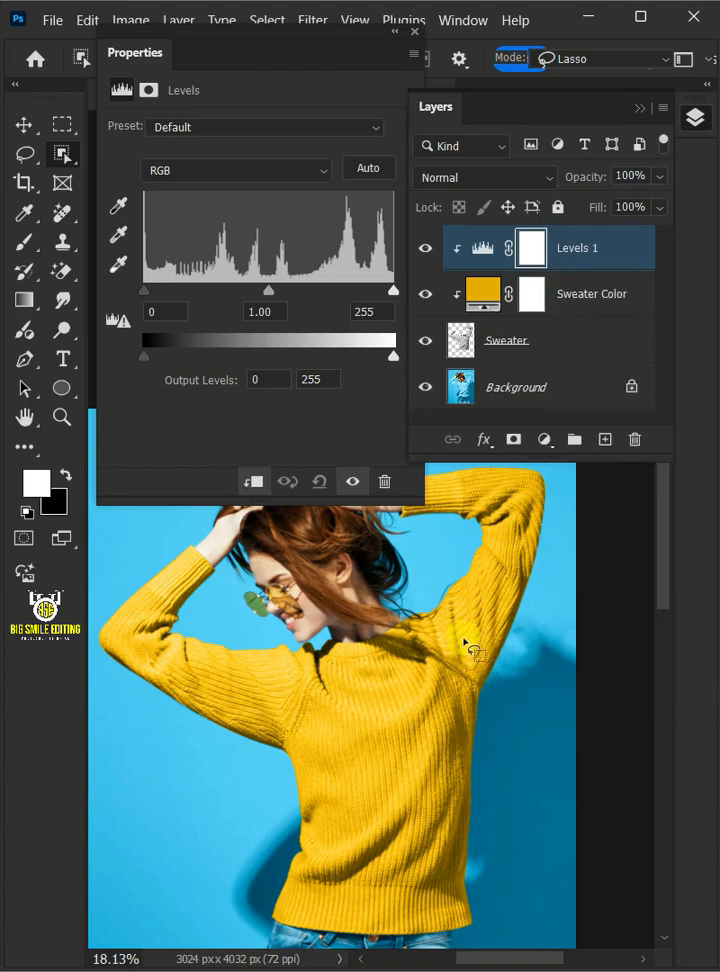
{"action": "left_click_drag", "start_coordinate": [260, 290], "coordinate": [270, 290]}
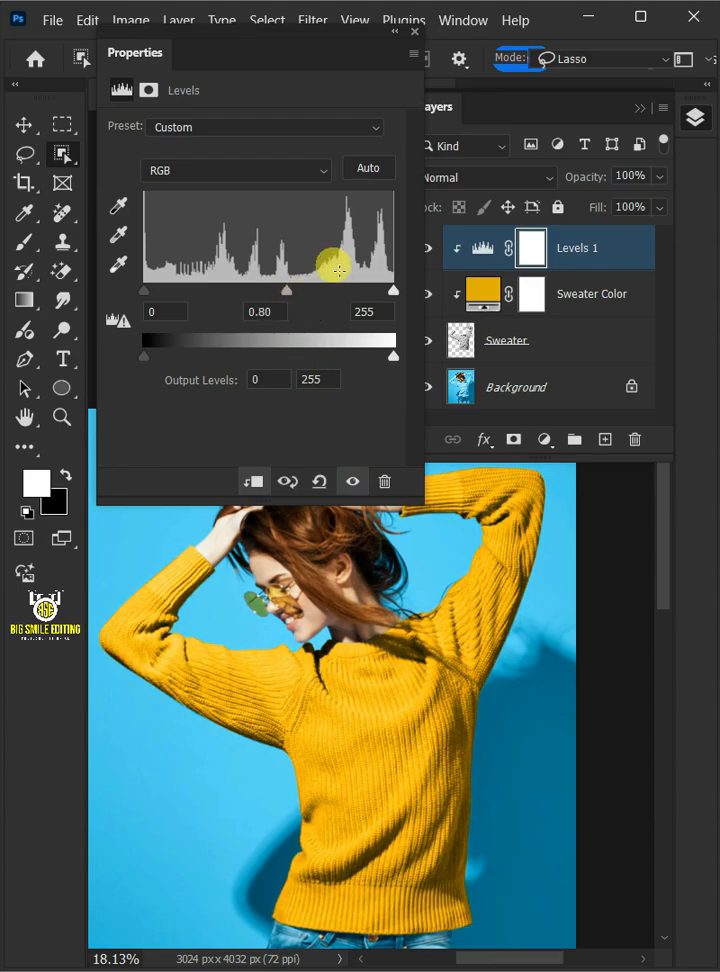
{"action": "left_click", "coordinate": [414, 52]}
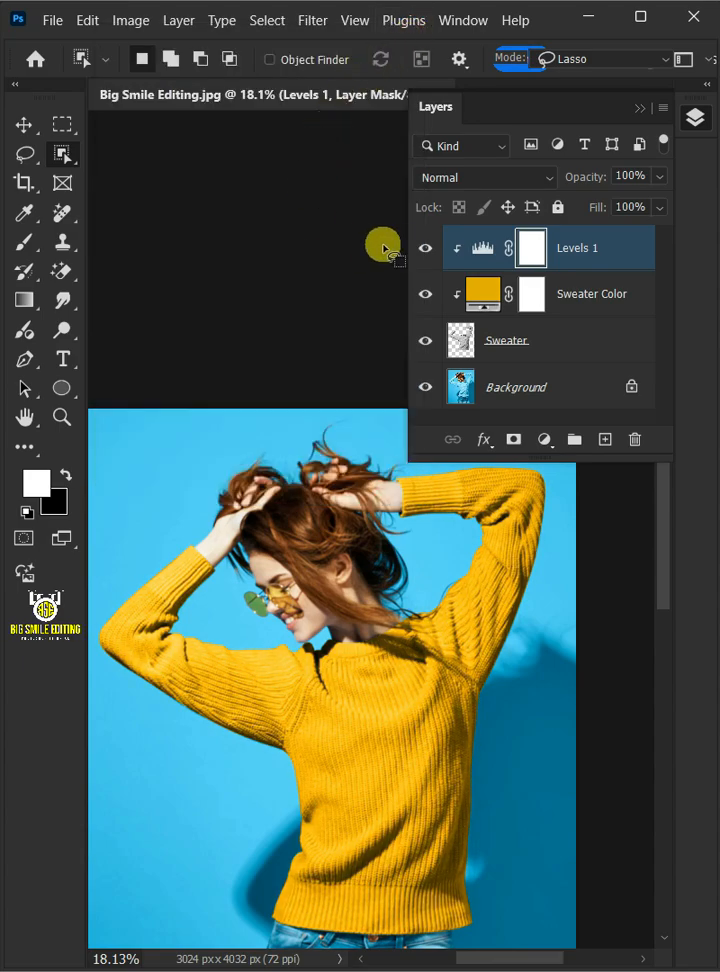